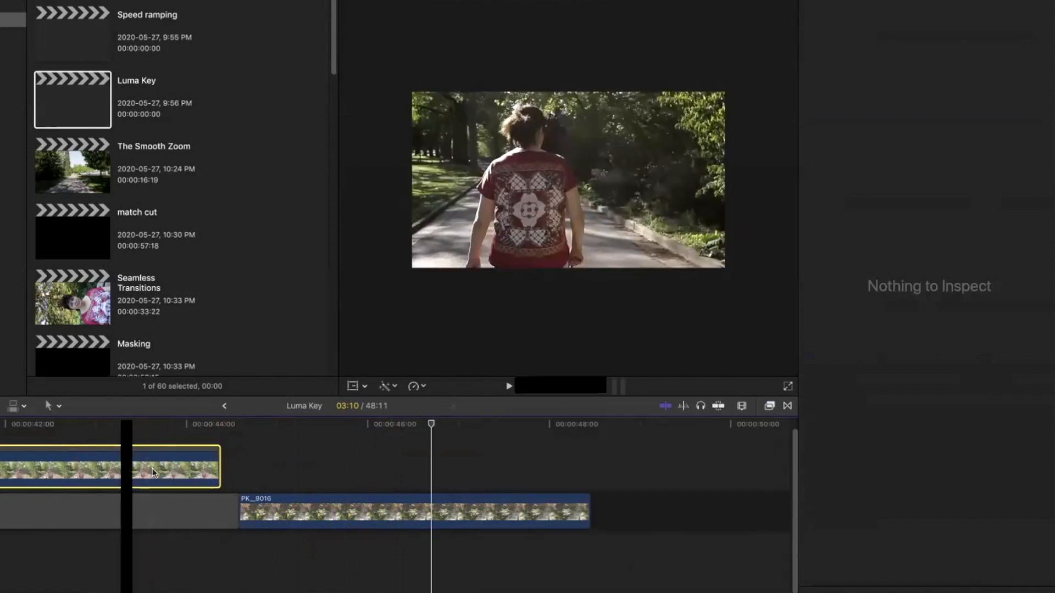
# - Select the upper clip and apply the Luma Keyer effect from the Effects browser
pyautogui.click(508, 386)
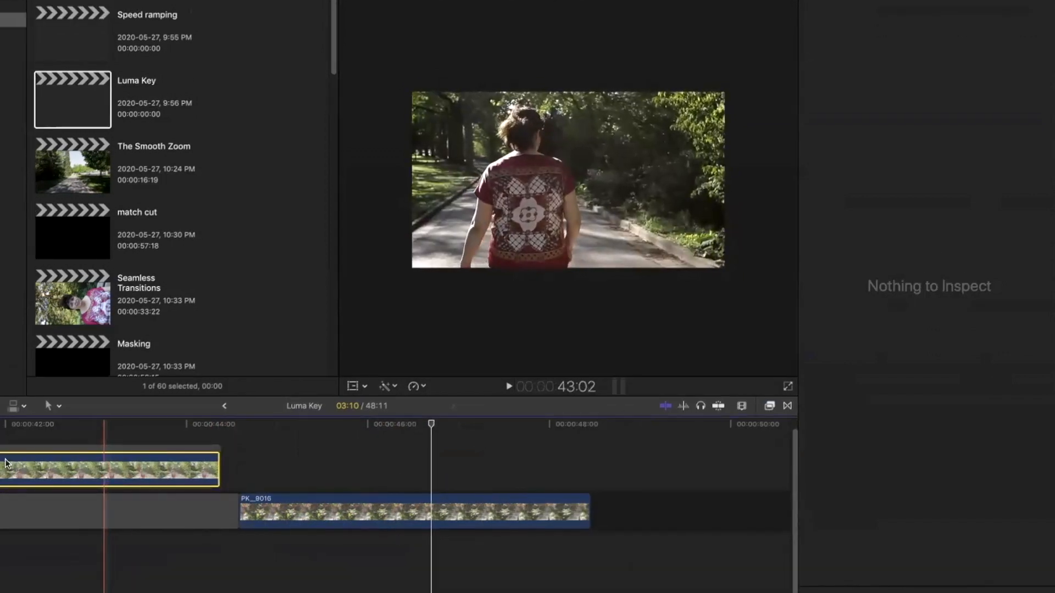
pyautogui.click(107, 468)
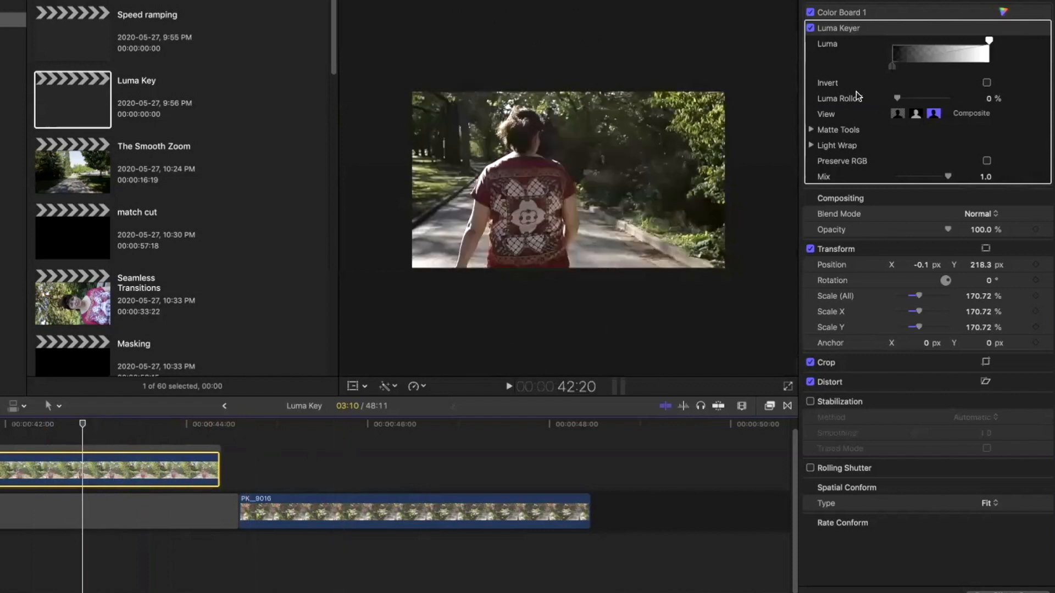
pyautogui.moveTo(959, 55)
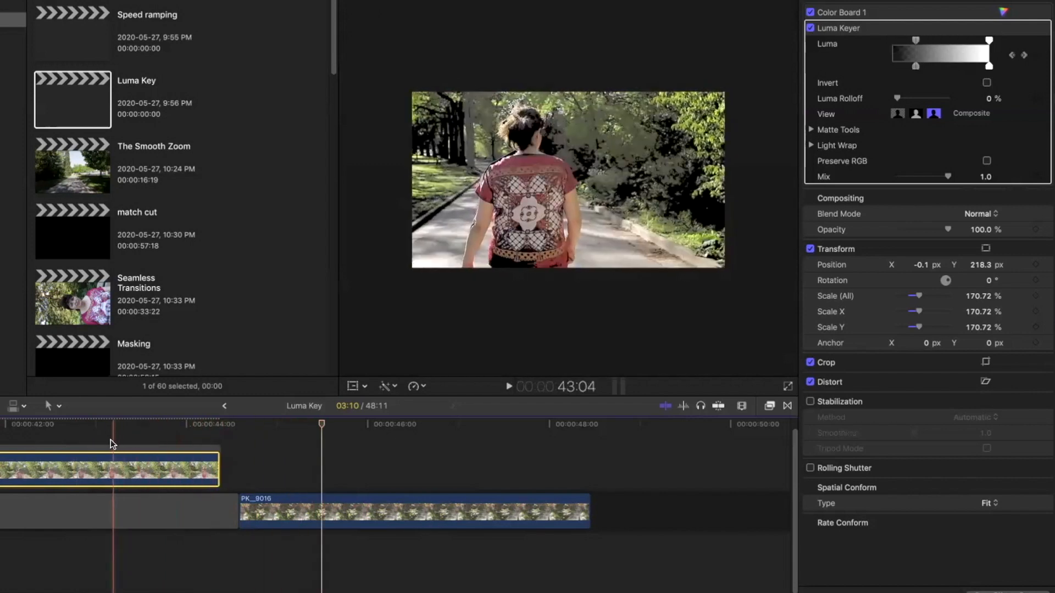
# - Play back the keyed upper clip to preview the lower clip showing through
pyautogui.click(509, 386)
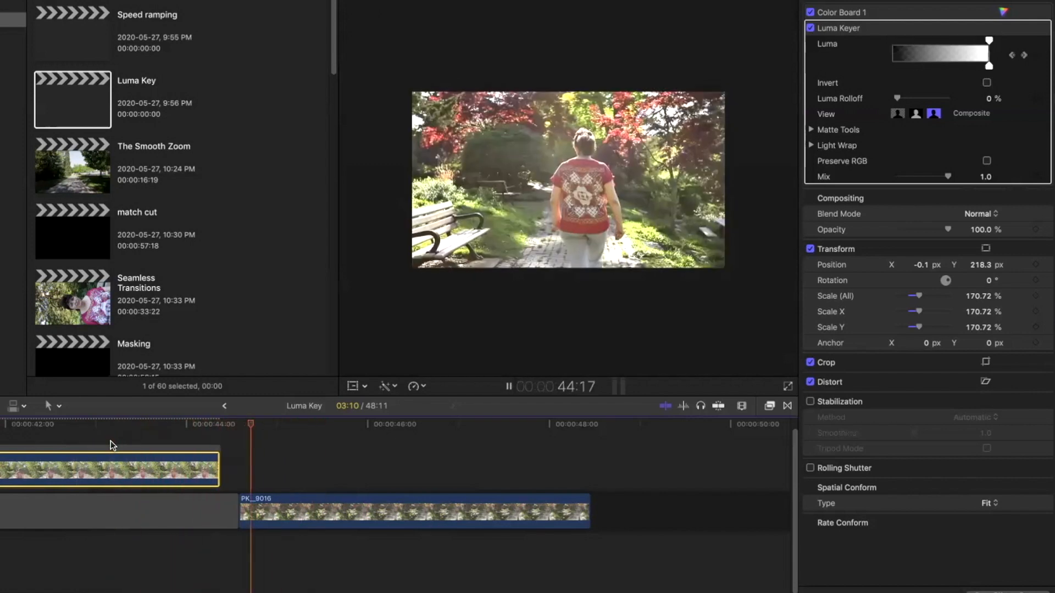
# - Move clip PK_9015 later so it overlaps the start of PK_9016
pyautogui.click(120, 425)
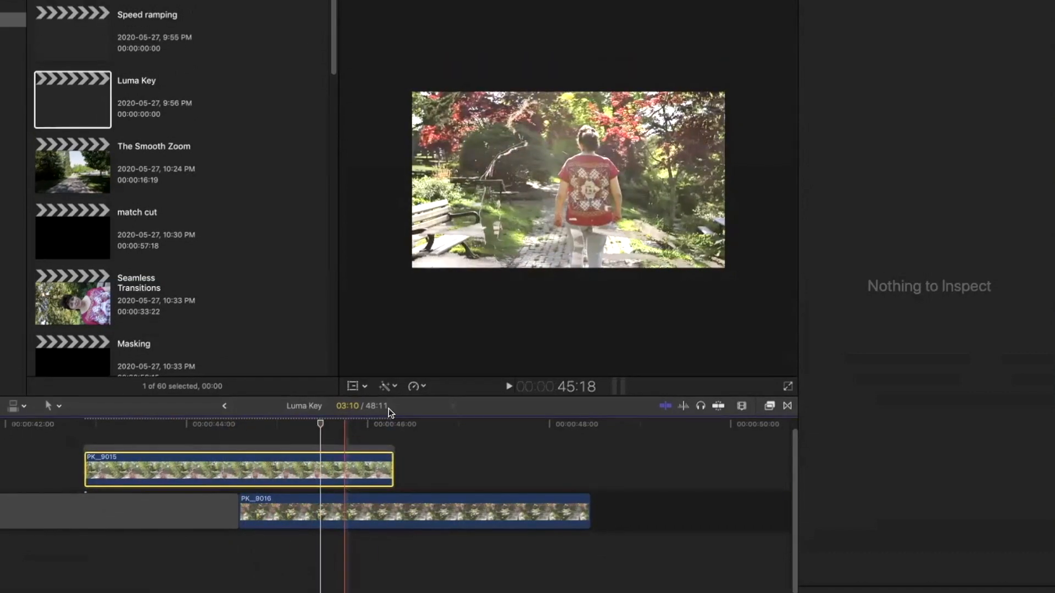
# - Select PK_9015 and reveal the Luma Keyer's Matte Tools for Soften and Erode
pyautogui.click(238, 467)
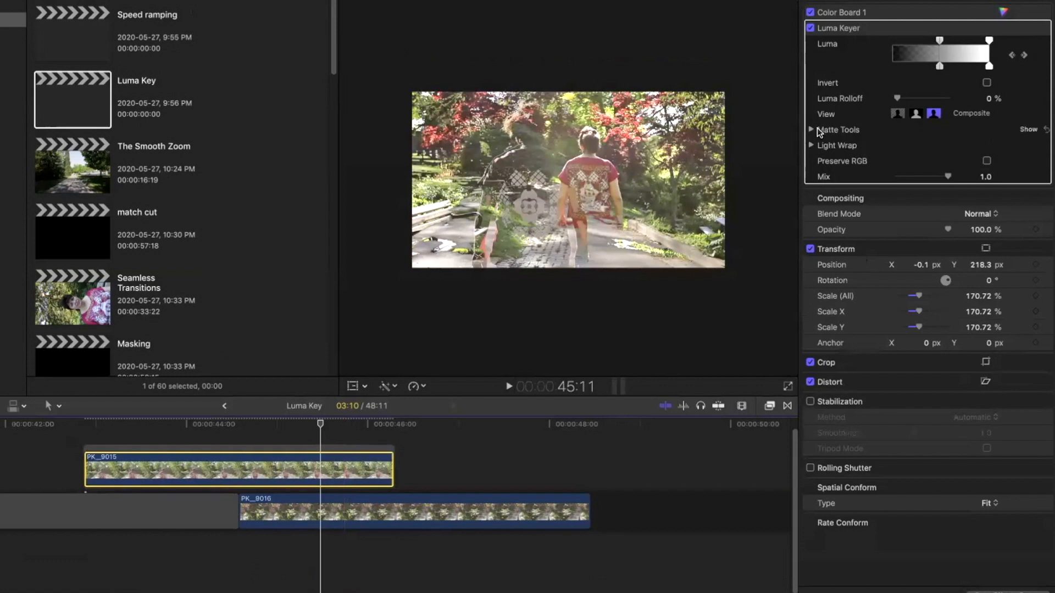
pyautogui.click(811, 130)
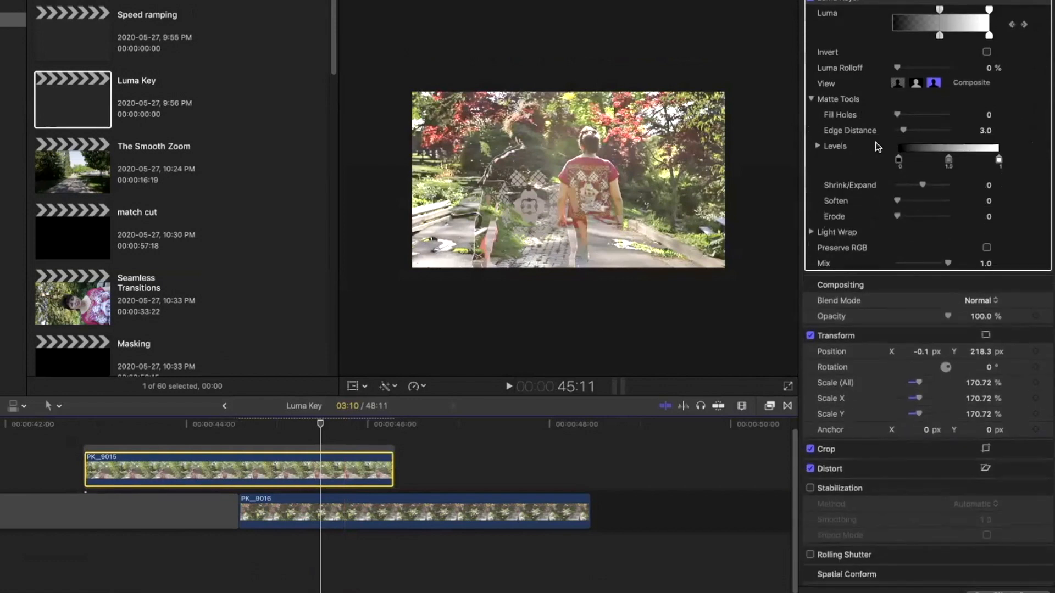
pyautogui.scroll(3)
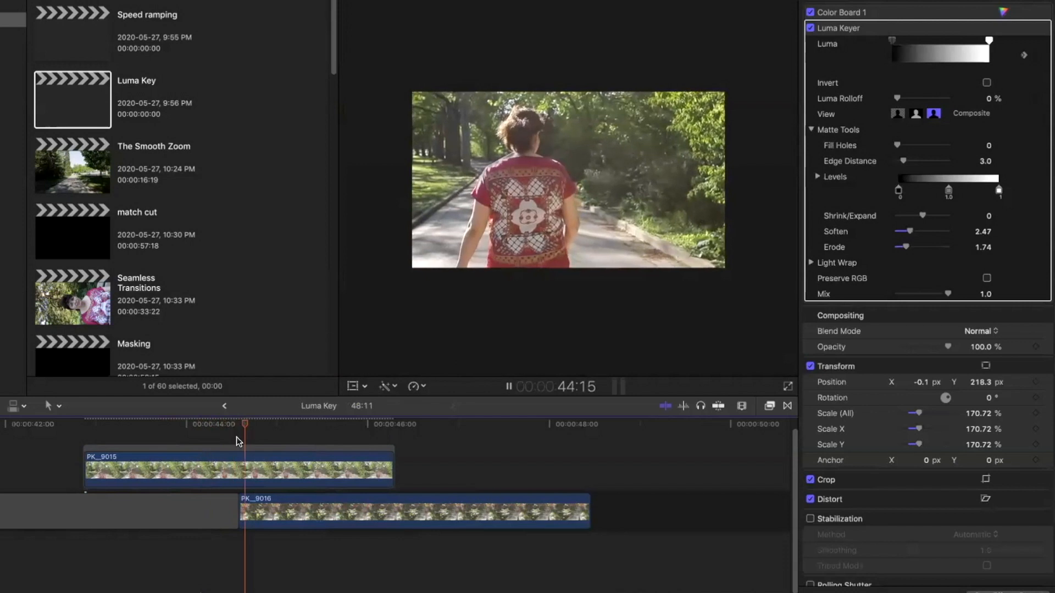
pyautogui.click(429, 424)
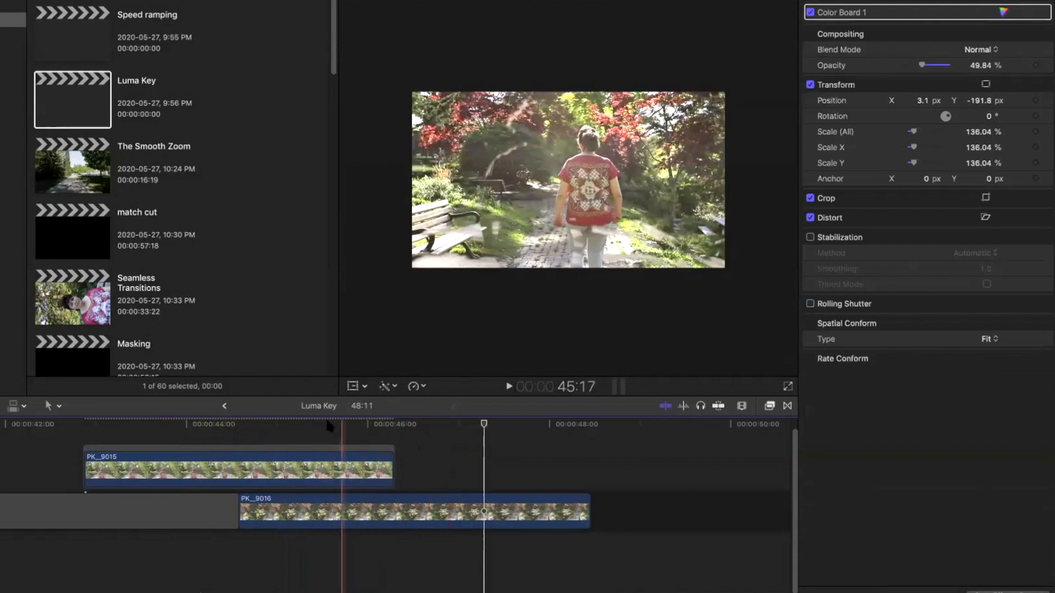
pyautogui.click(273, 423)
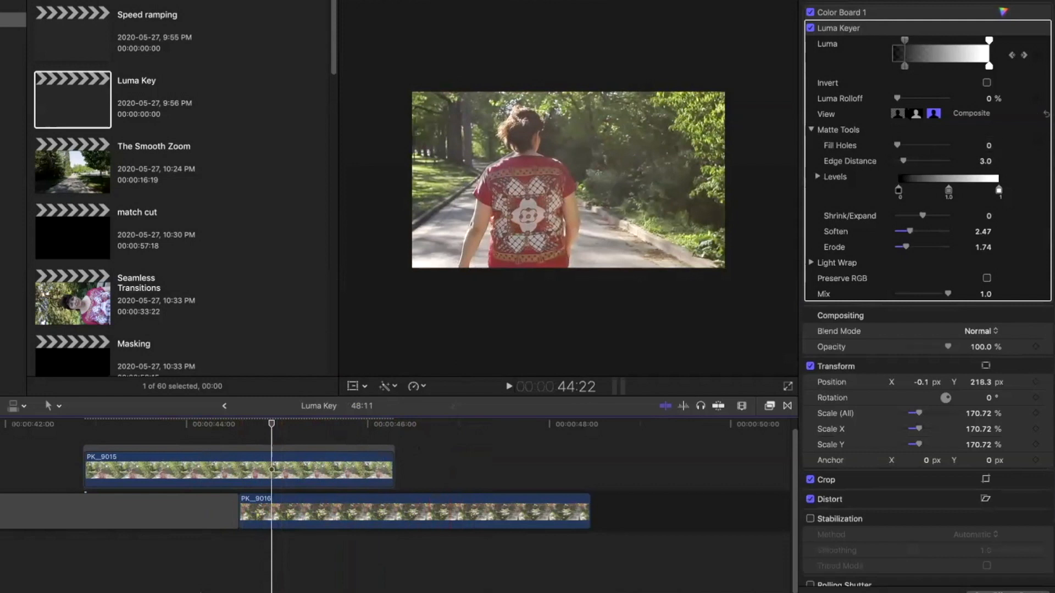
pyautogui.moveTo(889, 233)
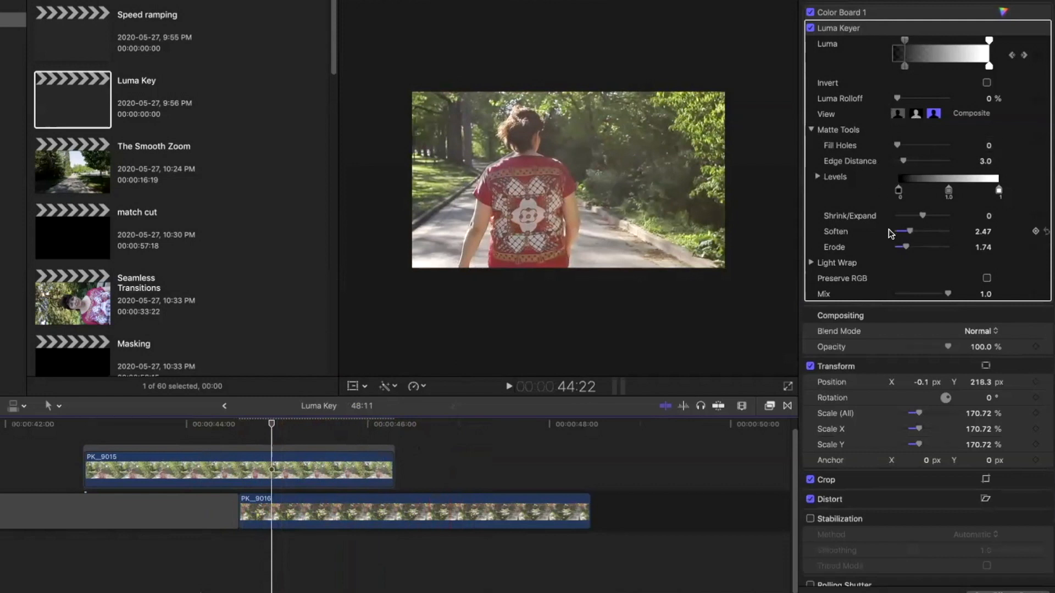